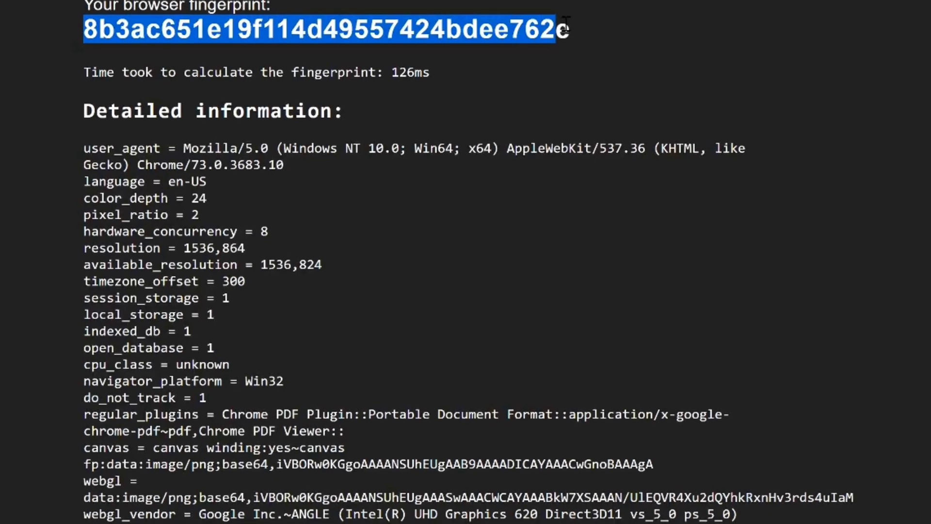
- Install the Cookie AutoDelete add-on from Firefox Add-ons and approve its permission request
scroll("down", 3)
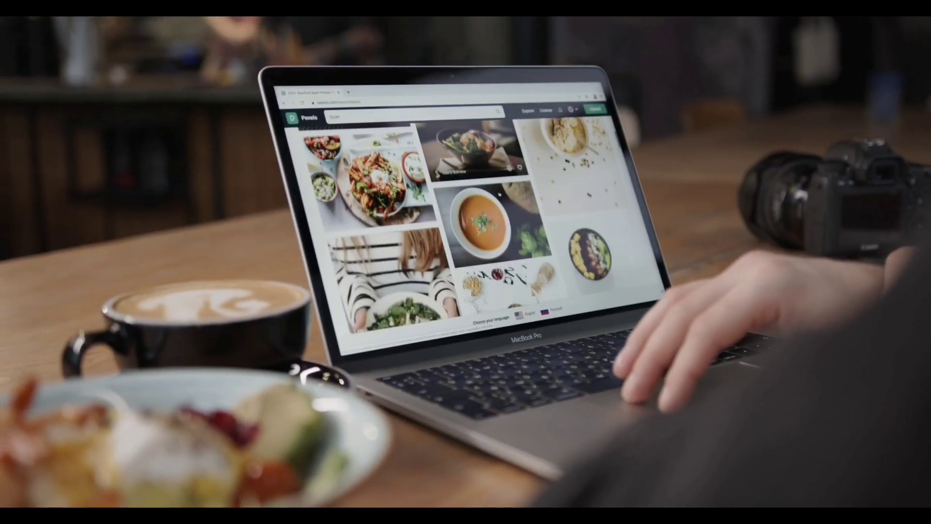
scroll("down", 3)
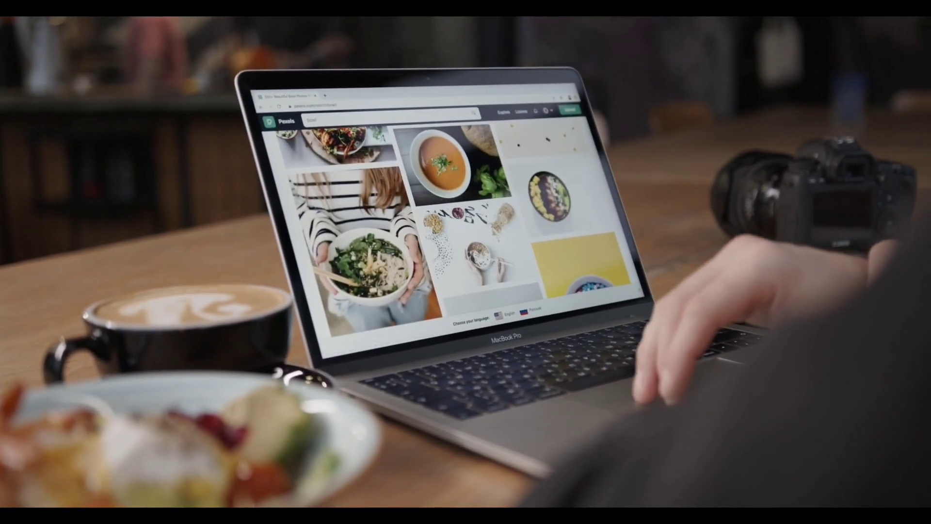
scroll("down", 3)
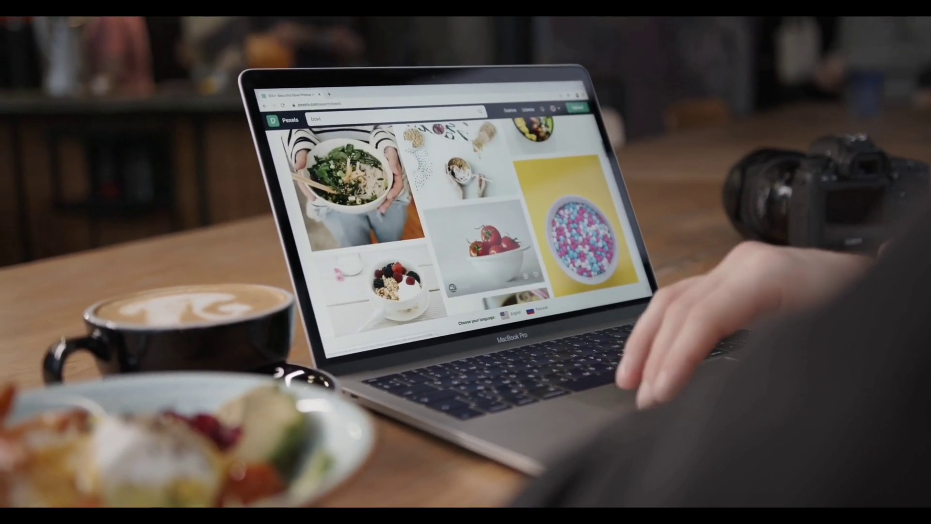
scroll("down", 3)
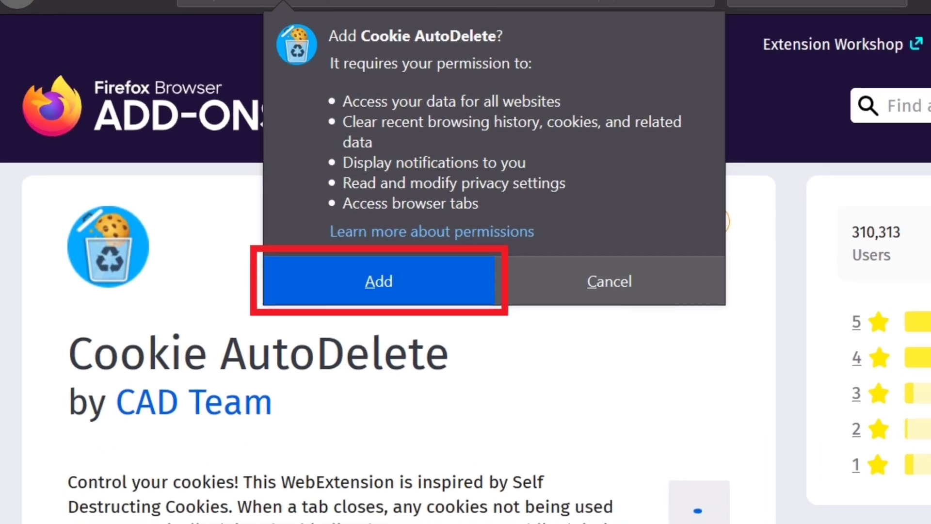
left_click(378, 281)
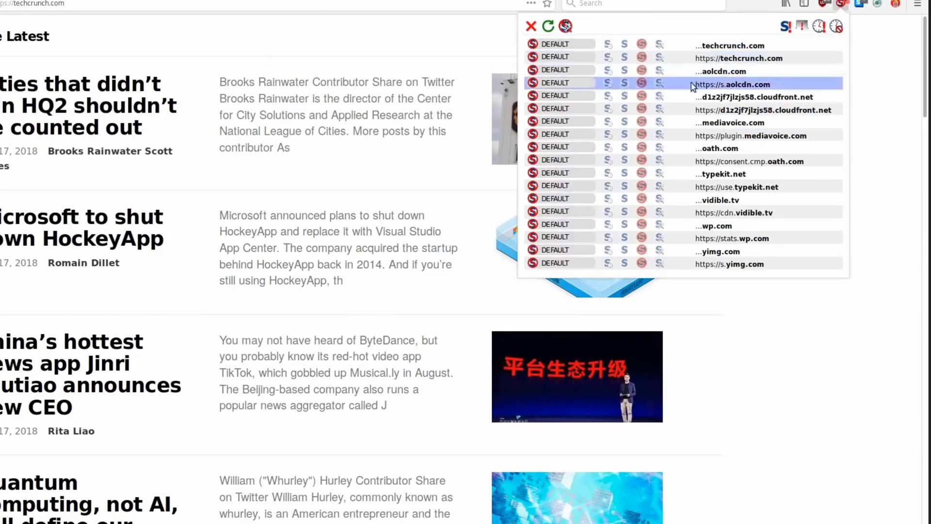
mouse_move(656, 96)
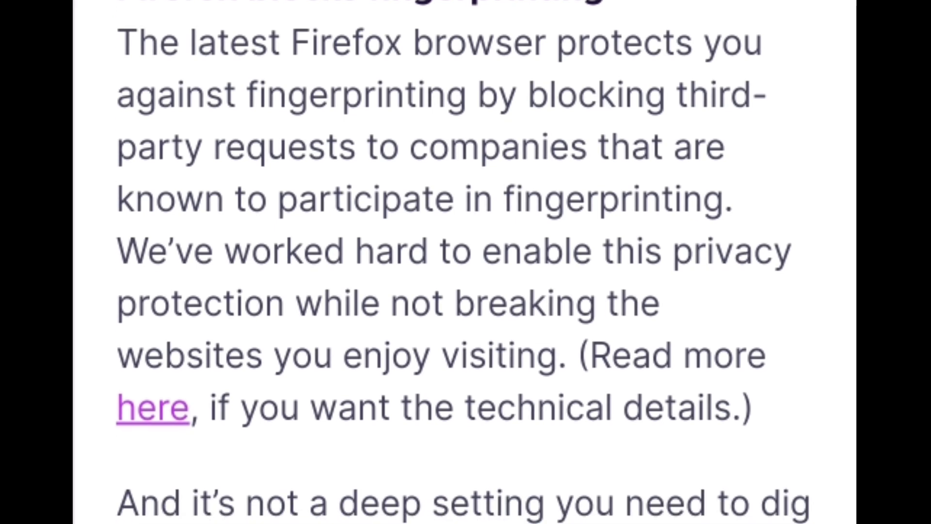
scroll("down", 3)
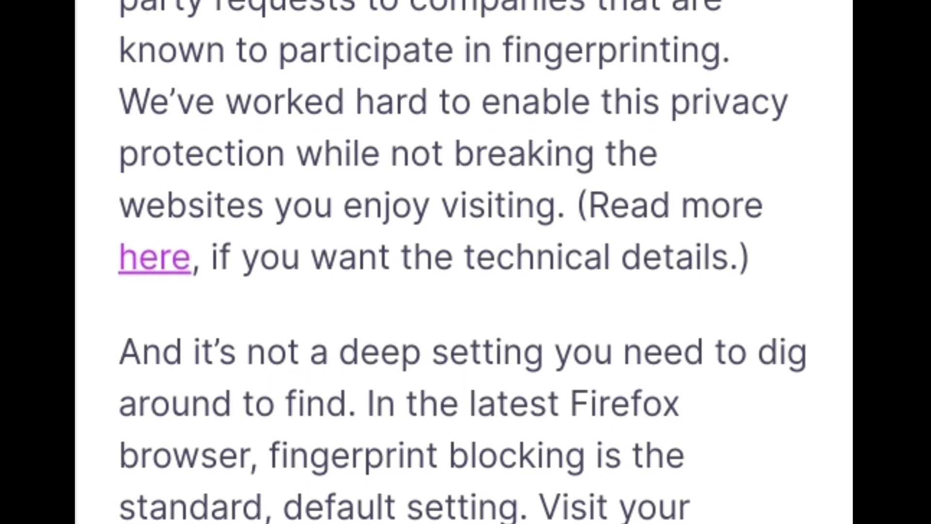
scroll("down", 3)
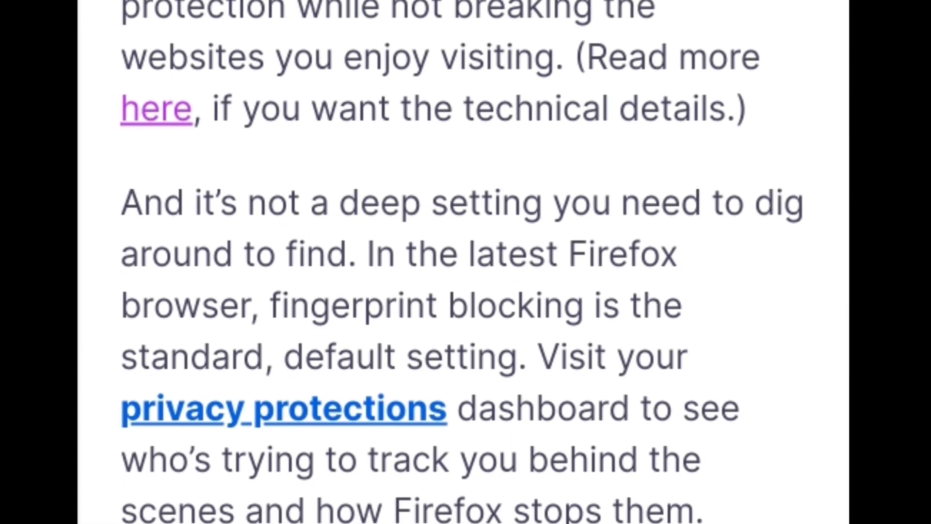
scroll("down", 3)
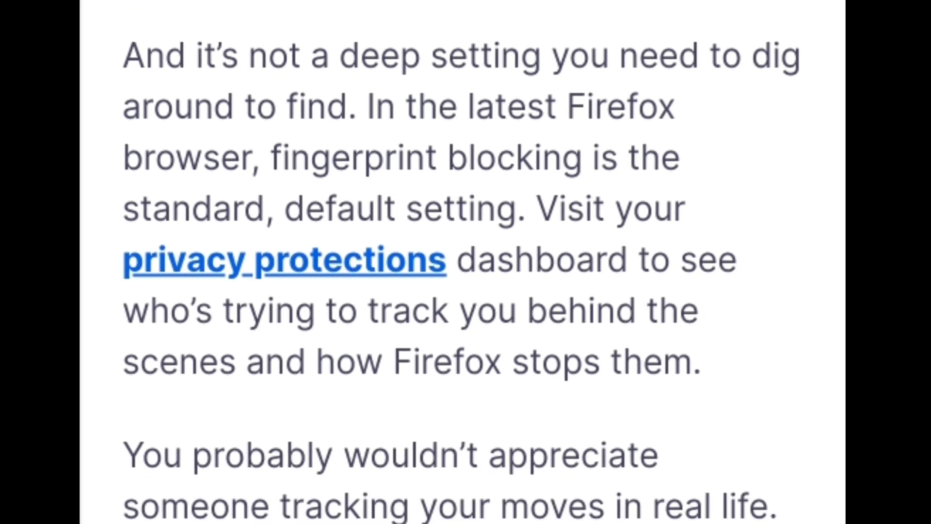
scroll("down", 3)
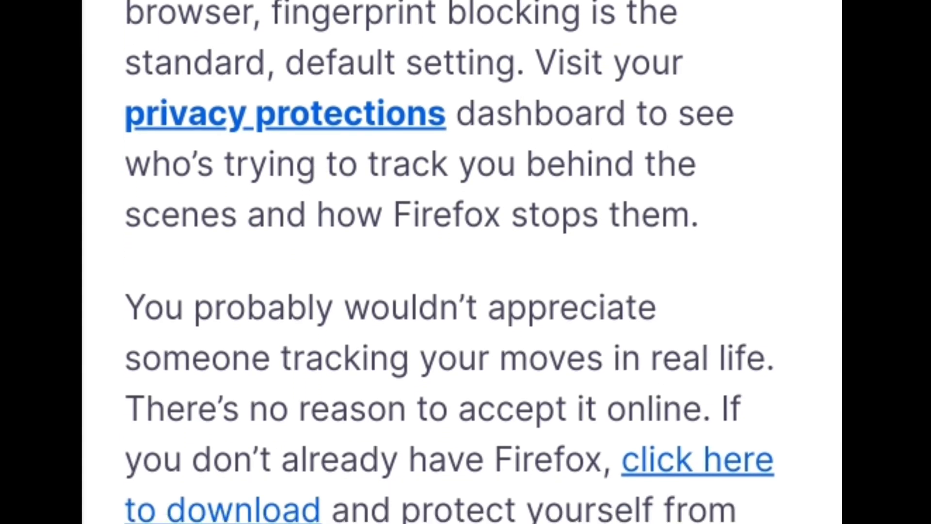